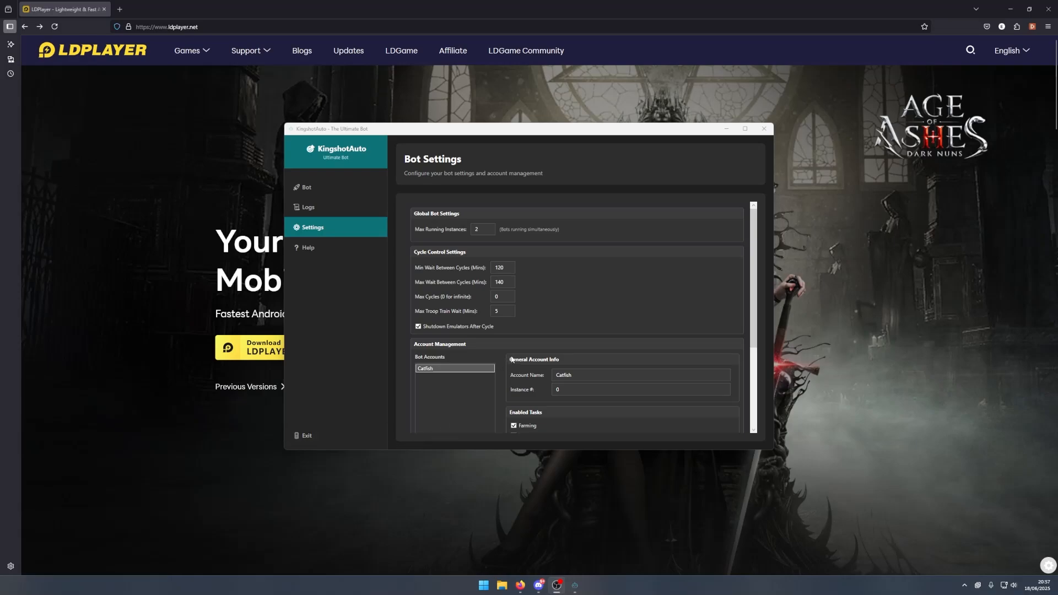
mouse_move(258, 216)
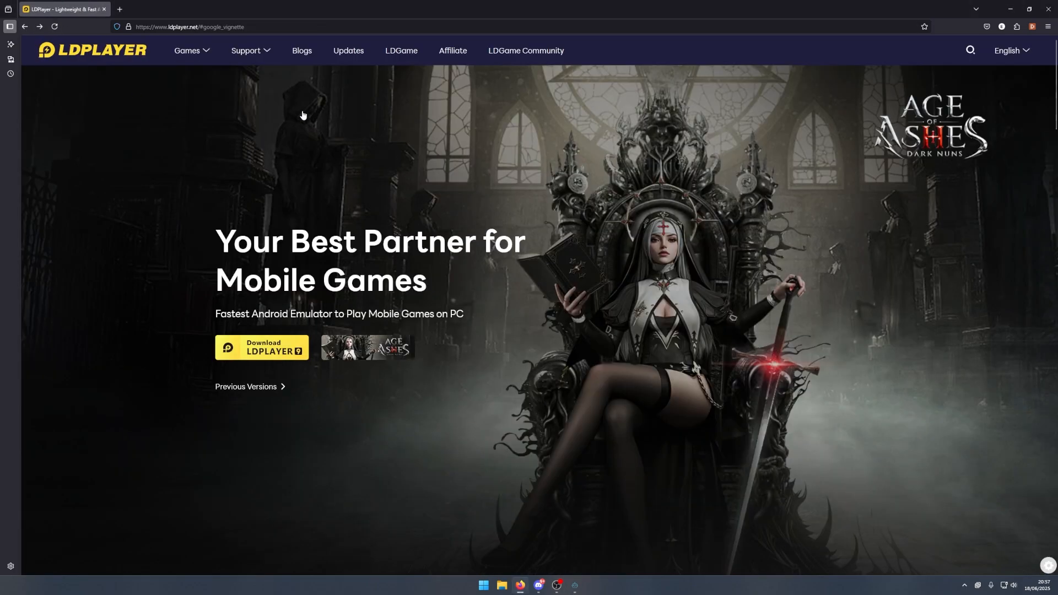
Minimize the LDPlayer website and search Windows for LDMultiPlayer
click(262, 347)
text(ld)
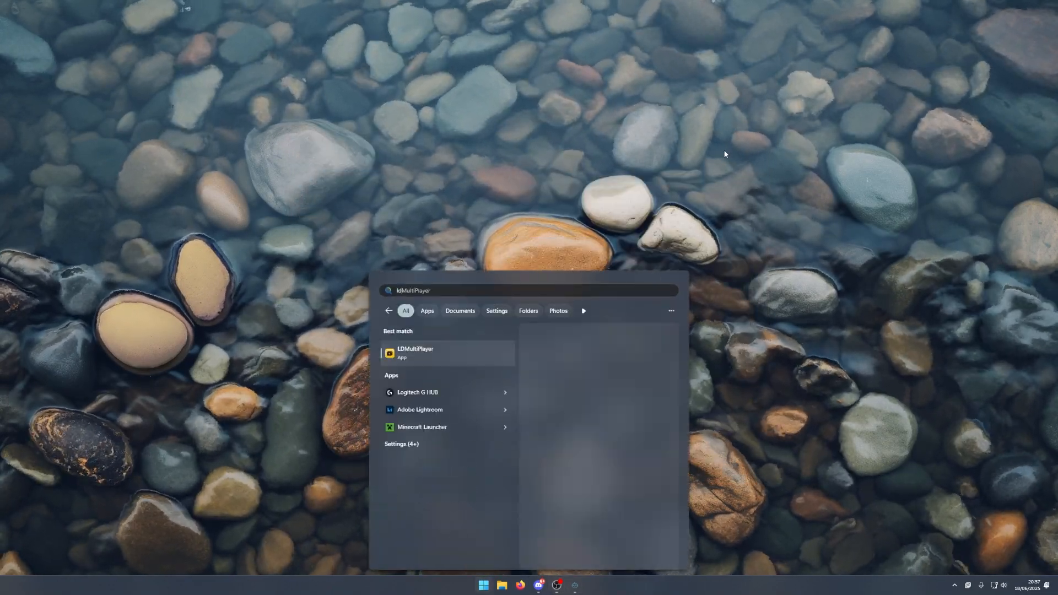
Launch LDMultiPlayer and create one new Android 9 instance, LDPlayer-5
click(415, 352)
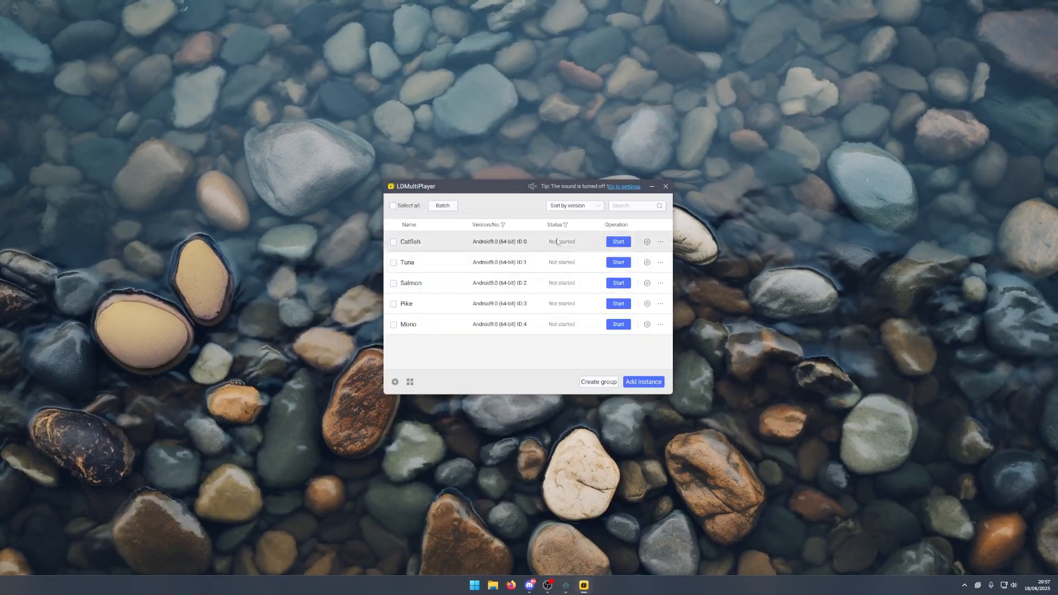
double_click(410, 242)
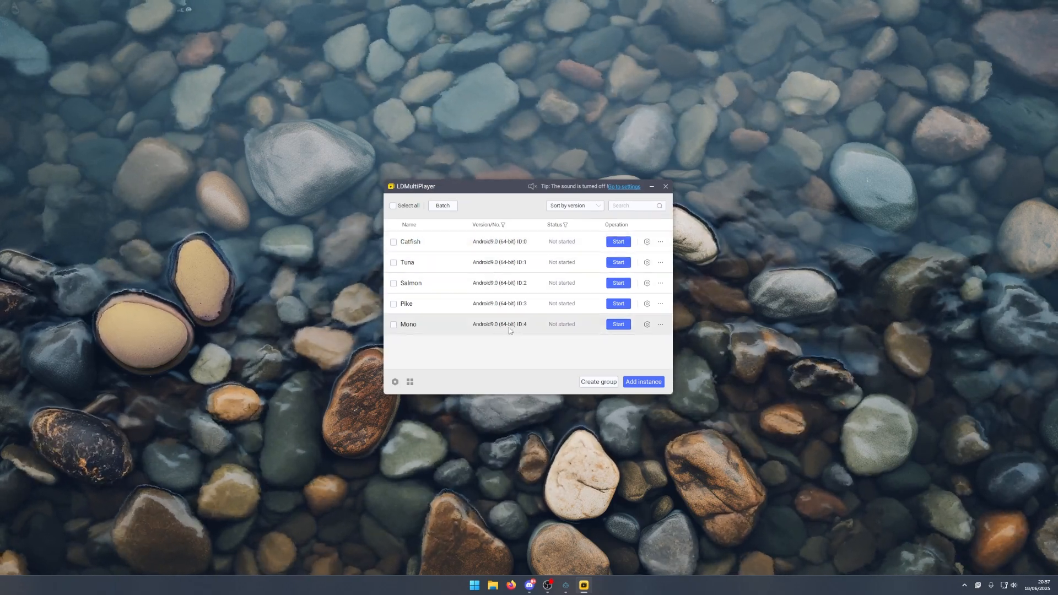
click(642, 382)
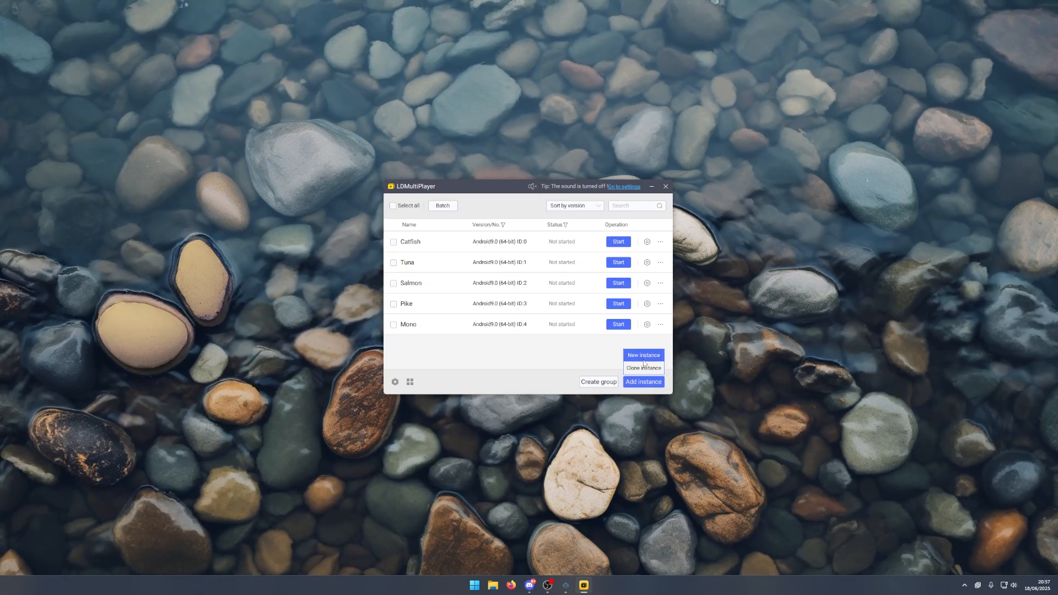
click(644, 355)
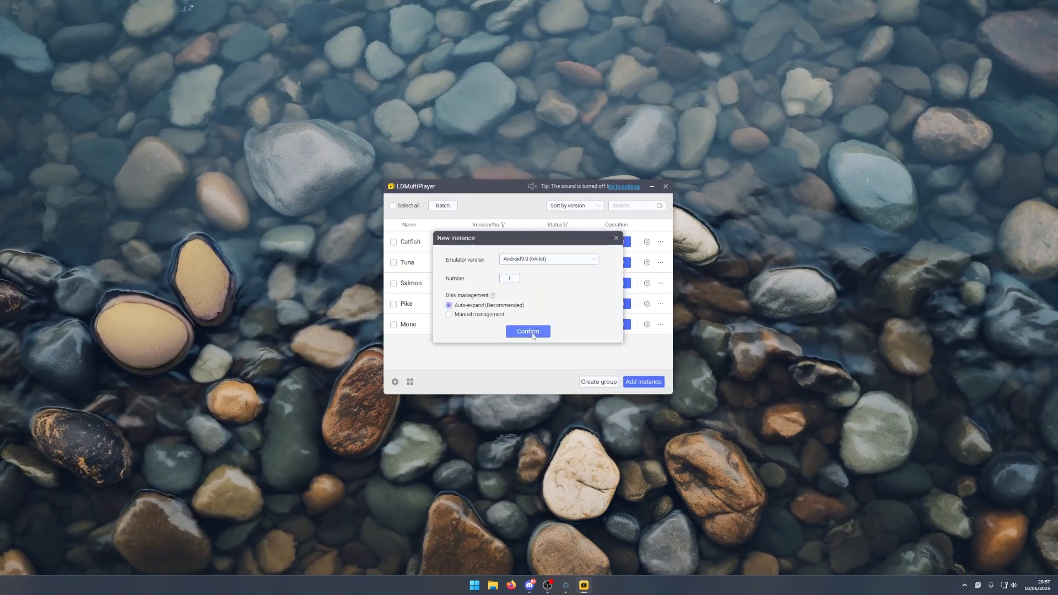
click(528, 331)
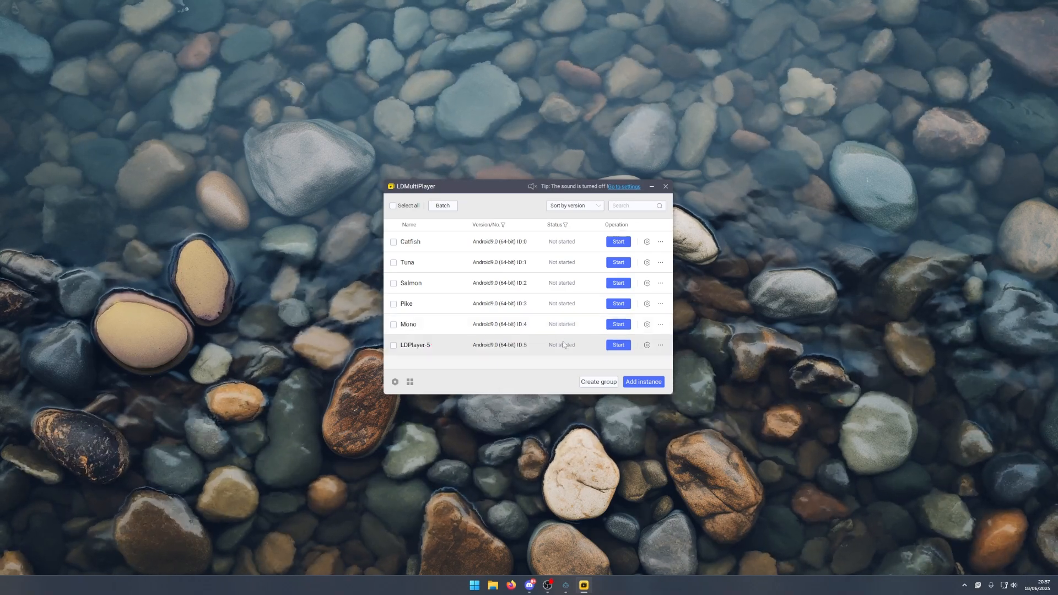
mouse_move(646, 345)
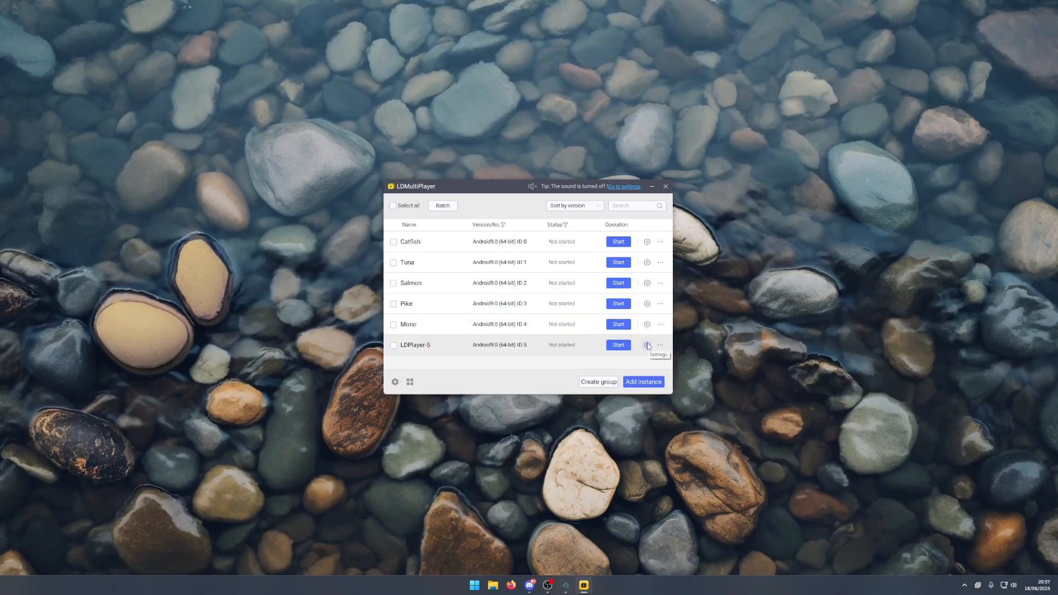
Give LDPlayer-5 mobile 720x1280 resolution, root permission and an ADB debugging connection mode
click(646, 345)
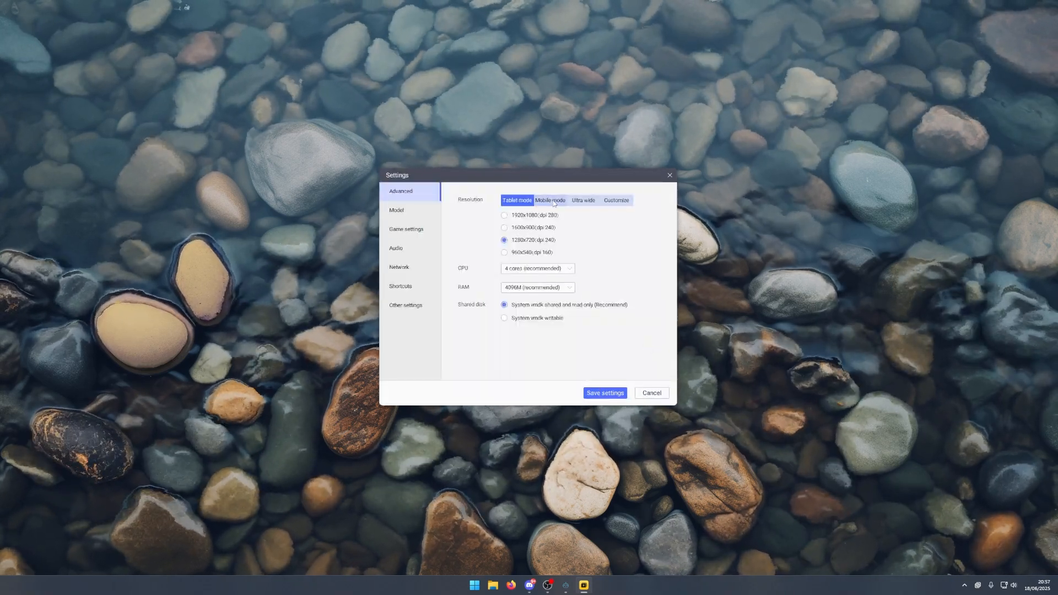
click(550, 199)
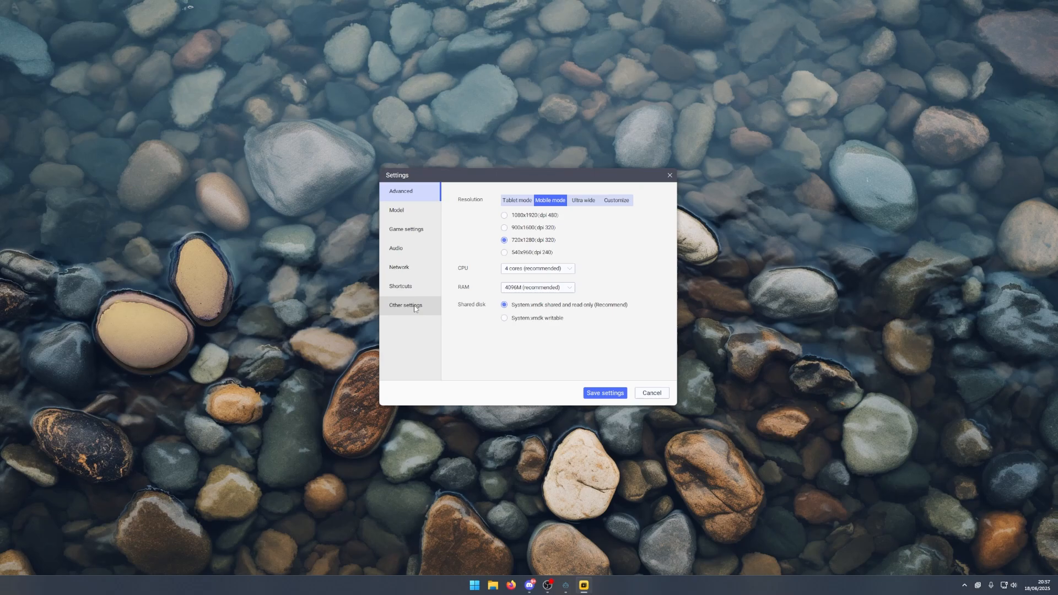
click(406, 305)
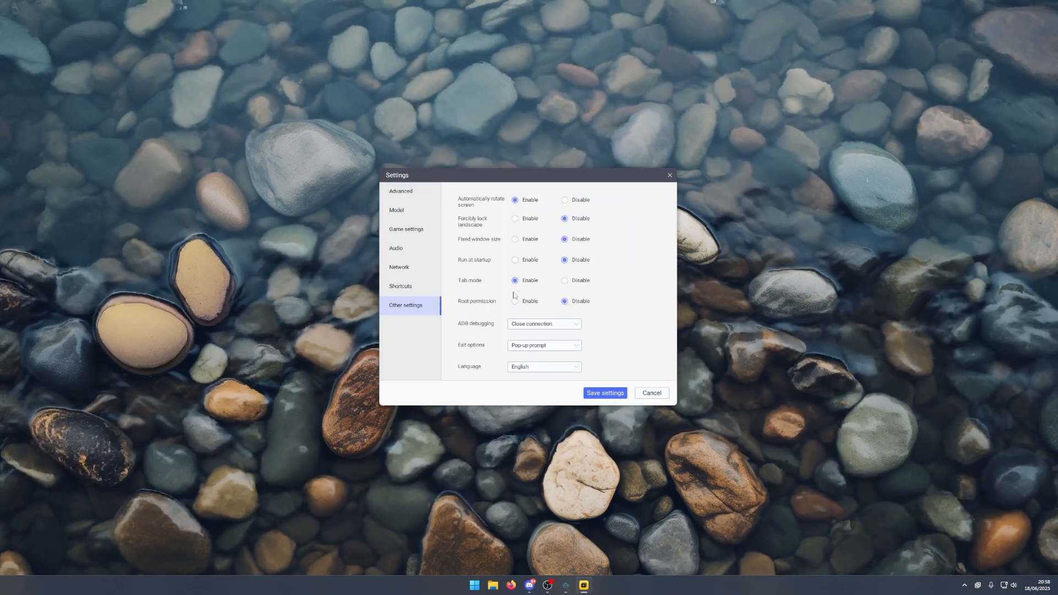
click(544, 324)
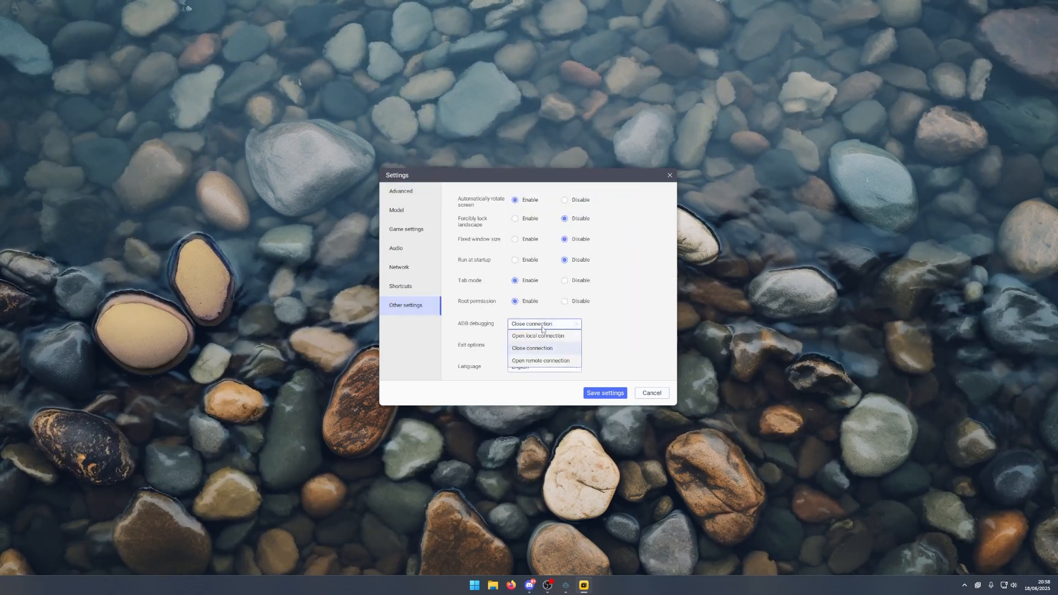
click(537, 337)
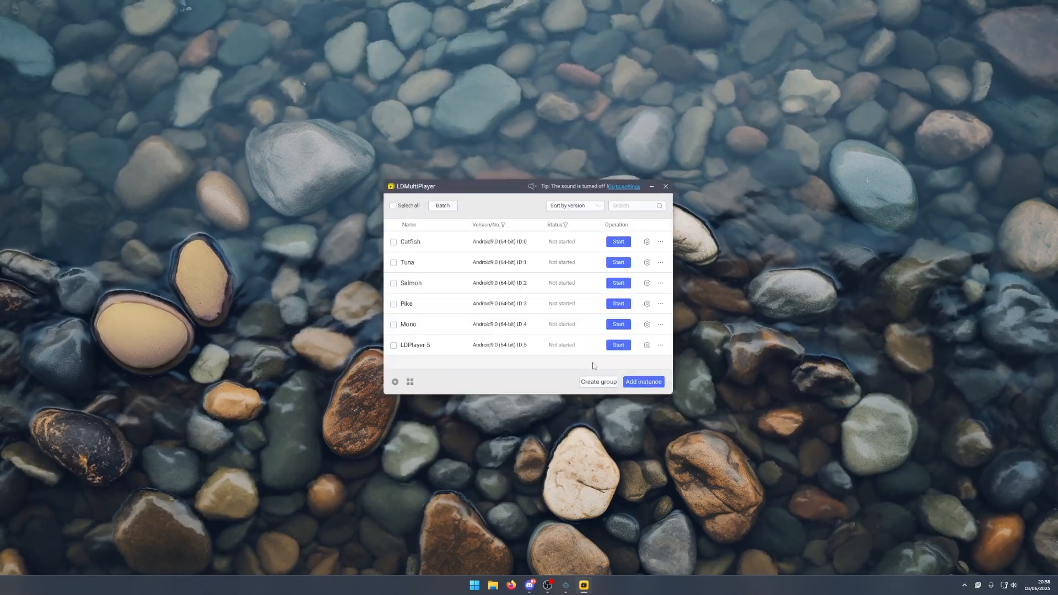
mouse_move(647, 345)
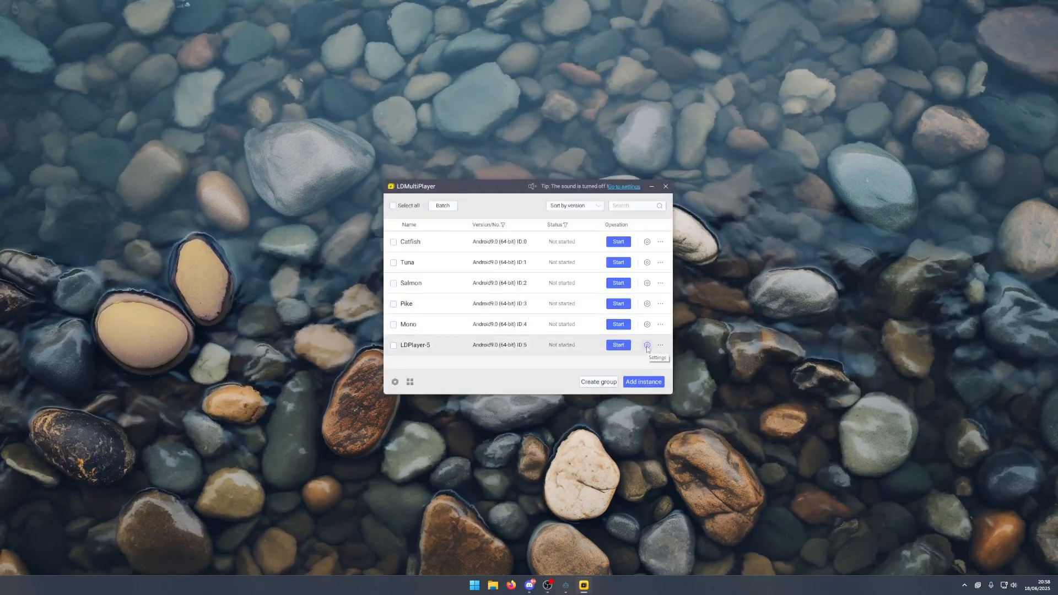
click(661, 345)
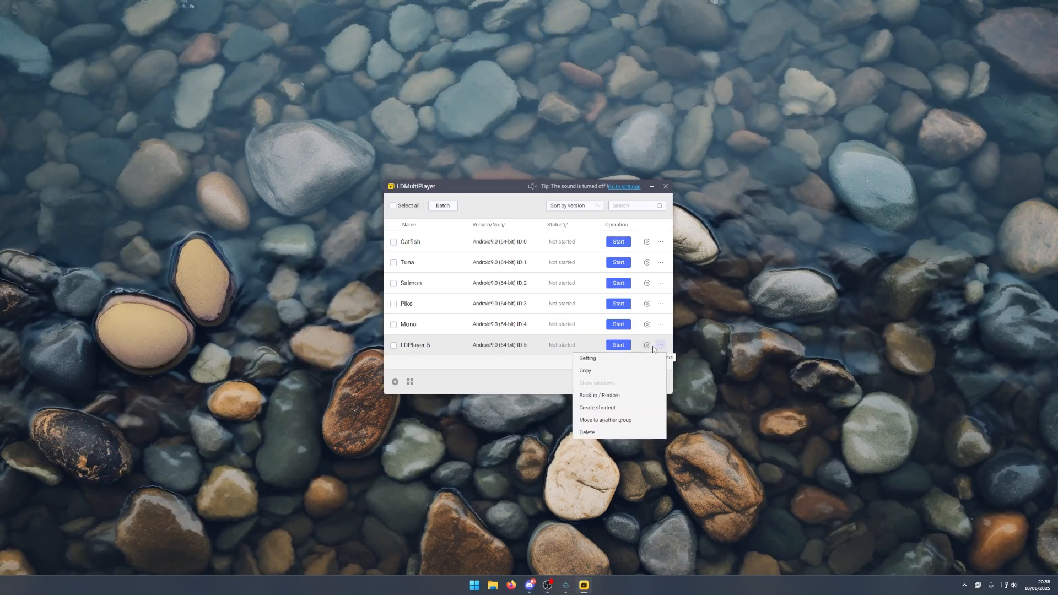
click(584, 371)
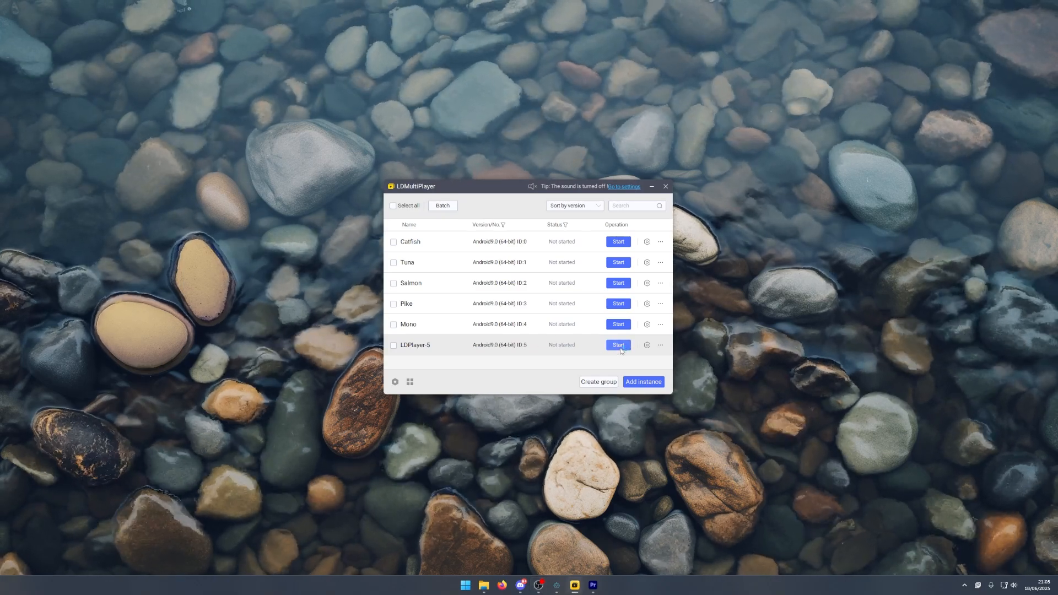
click(617, 345)
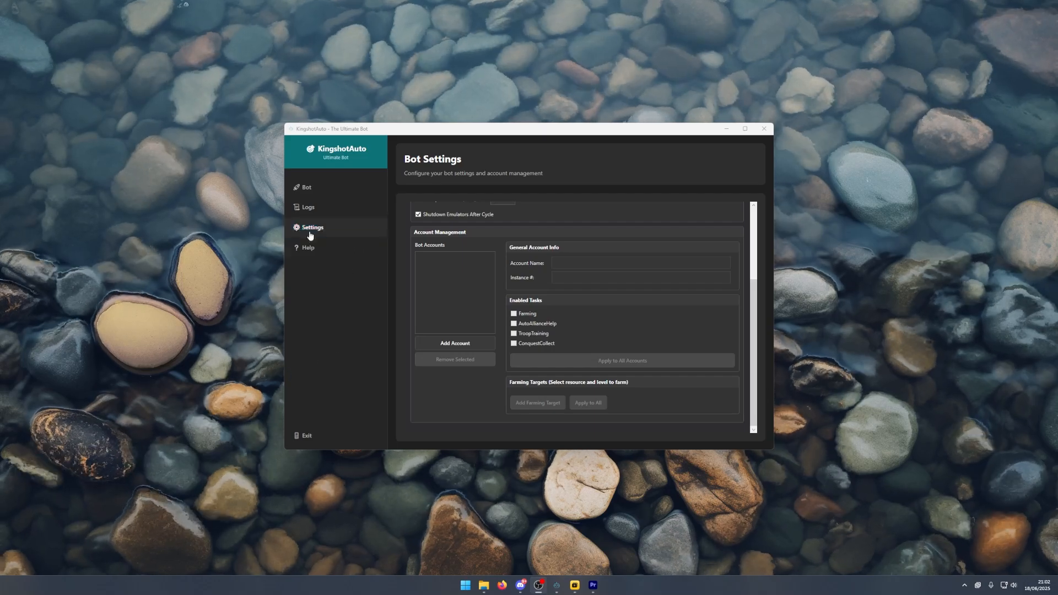
mouse_move(328, 233)
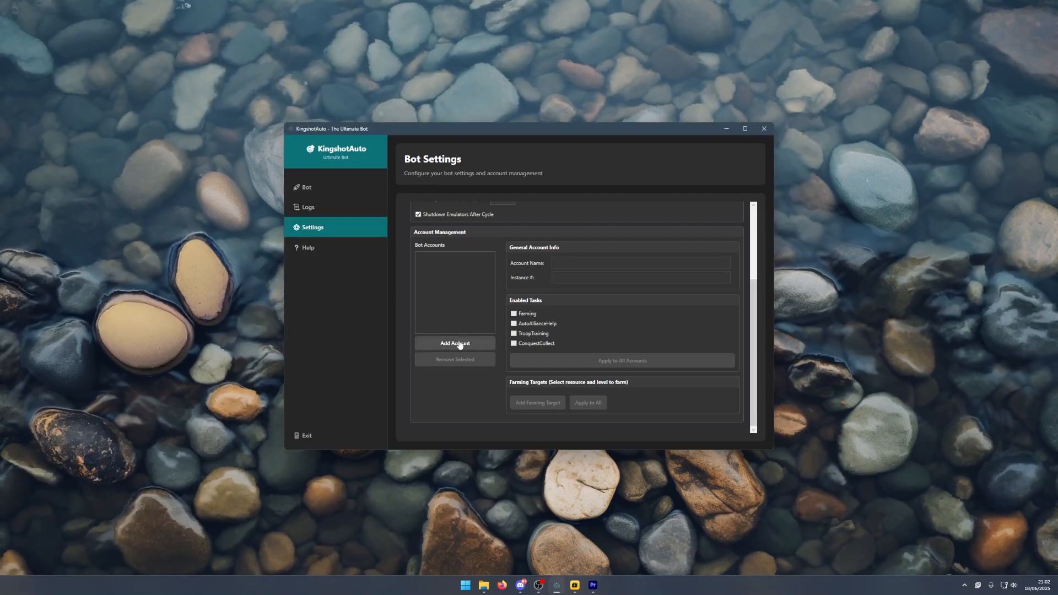
Add instances 0–4 (Catfish, Tuna, Salmon, Pike, Mono) as bot accounts, excluding LDPlayer-5
click(454, 345)
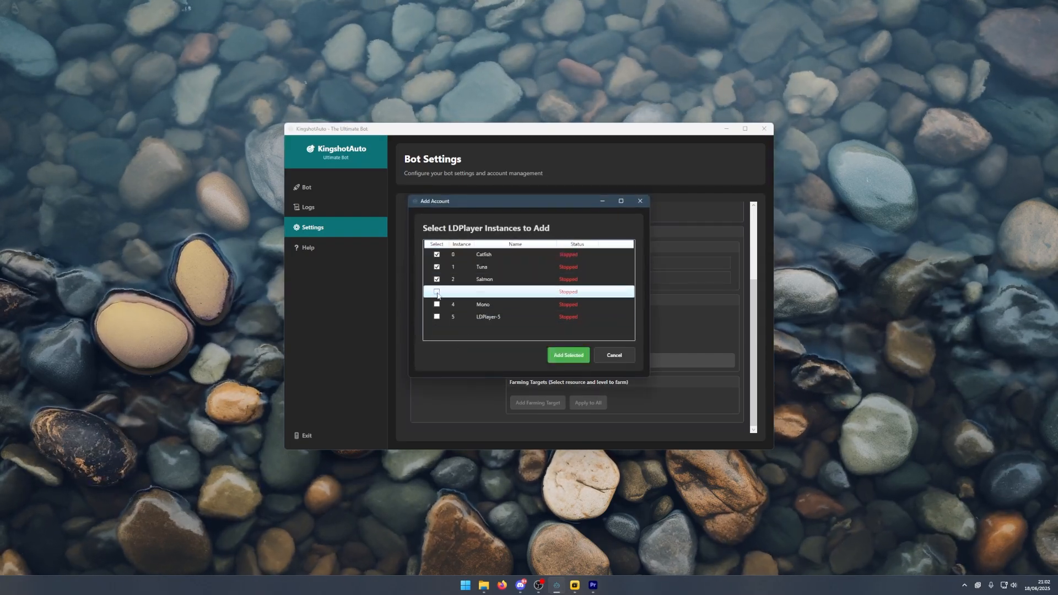
click(436, 291)
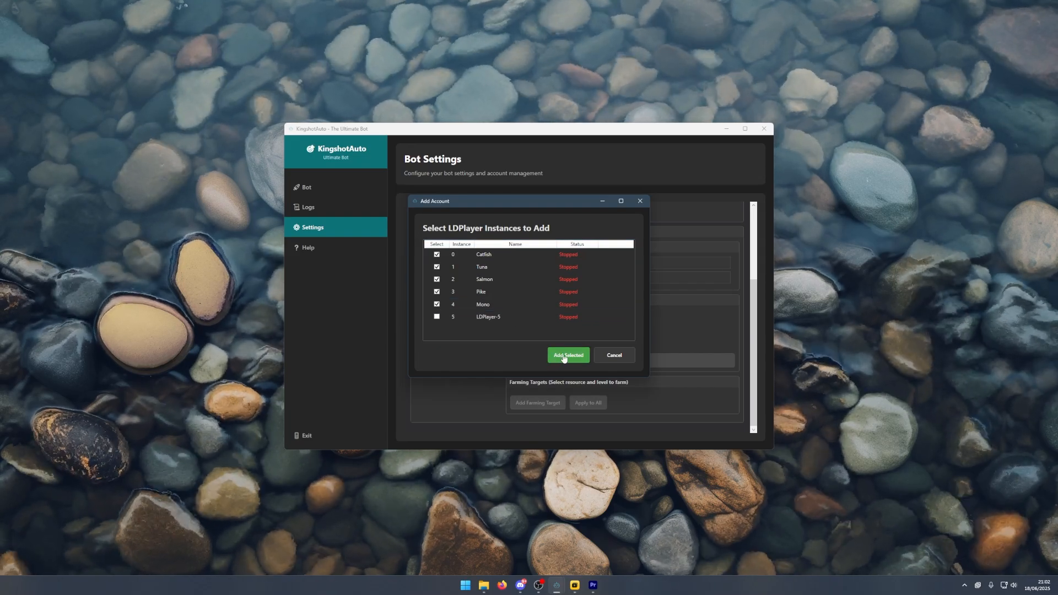
click(568, 355)
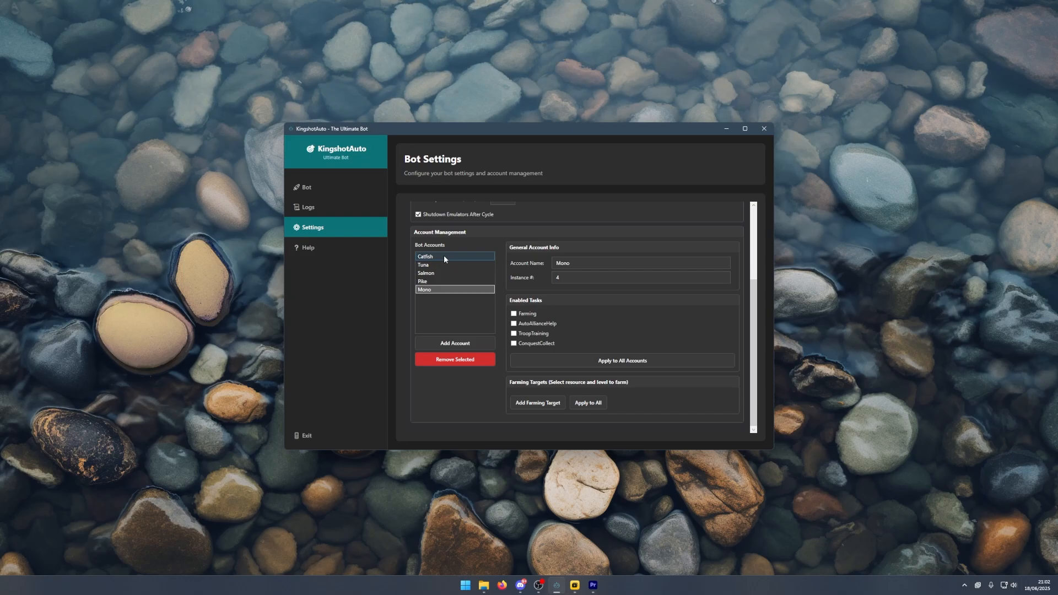
Enable Farming, AutoAllianceHelp, TroopTraining and ConquestCollect for Tuna, apply to all, and add a farming target
click(425, 256)
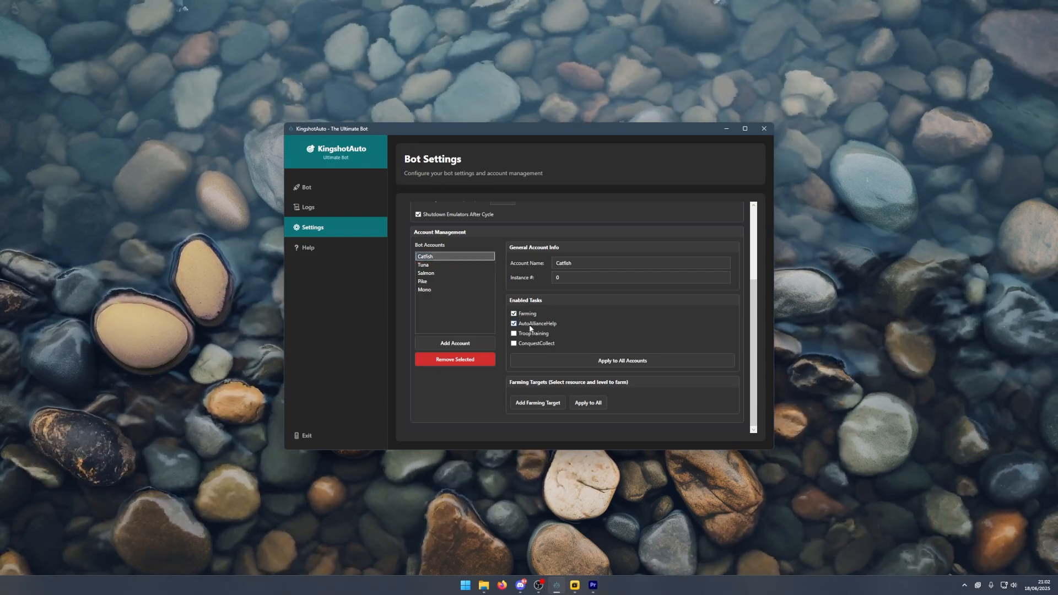
click(426, 264)
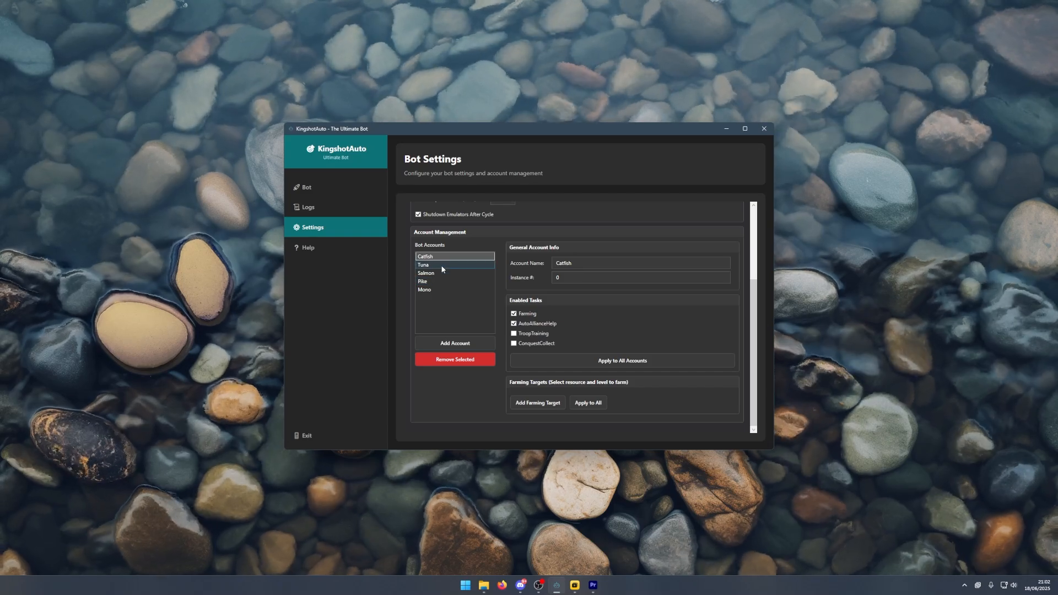
click(424, 265)
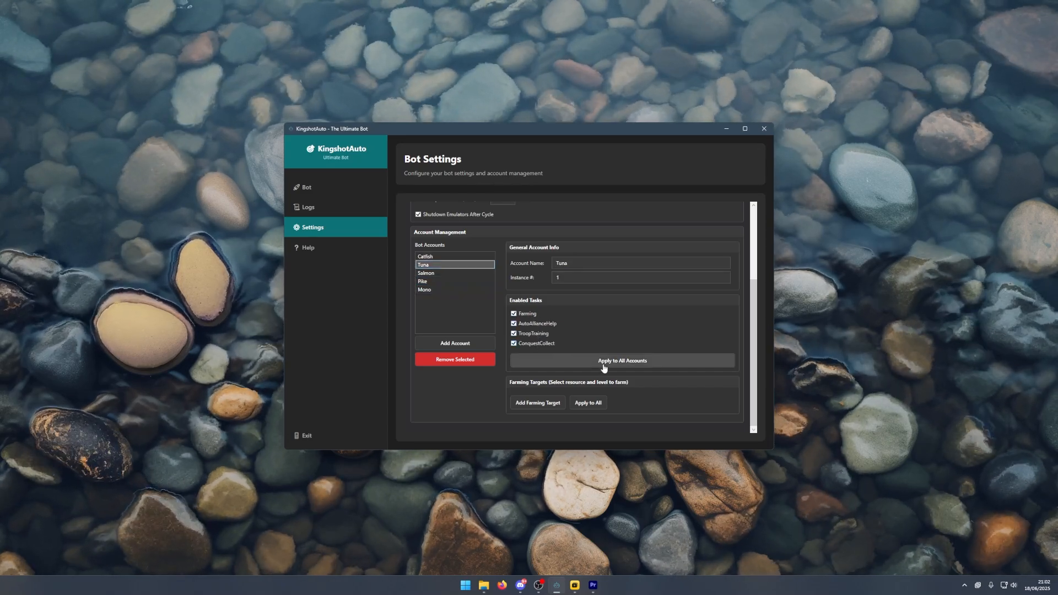
click(423, 282)
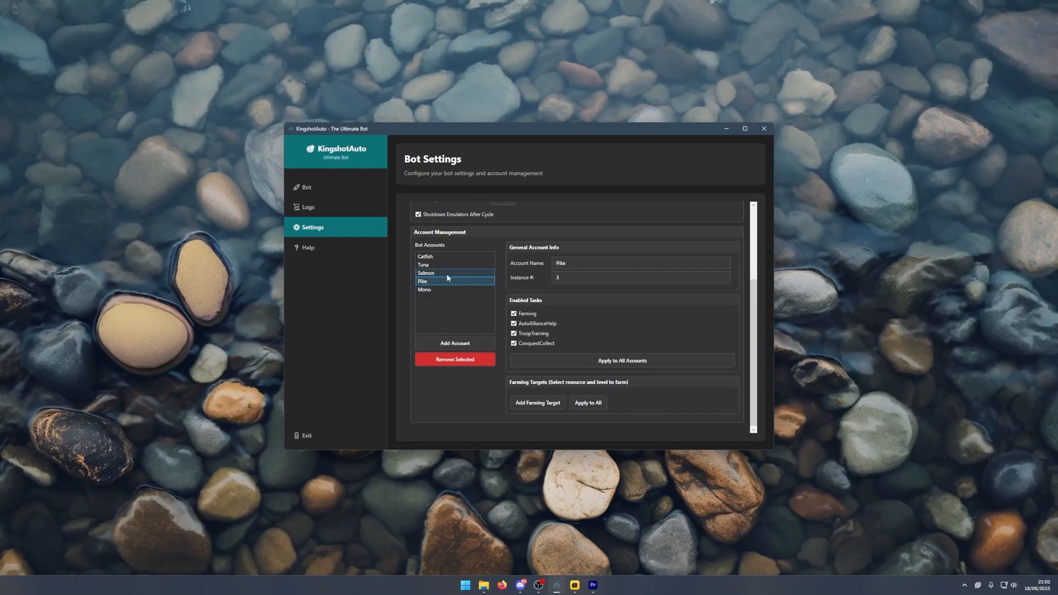
click(423, 264)
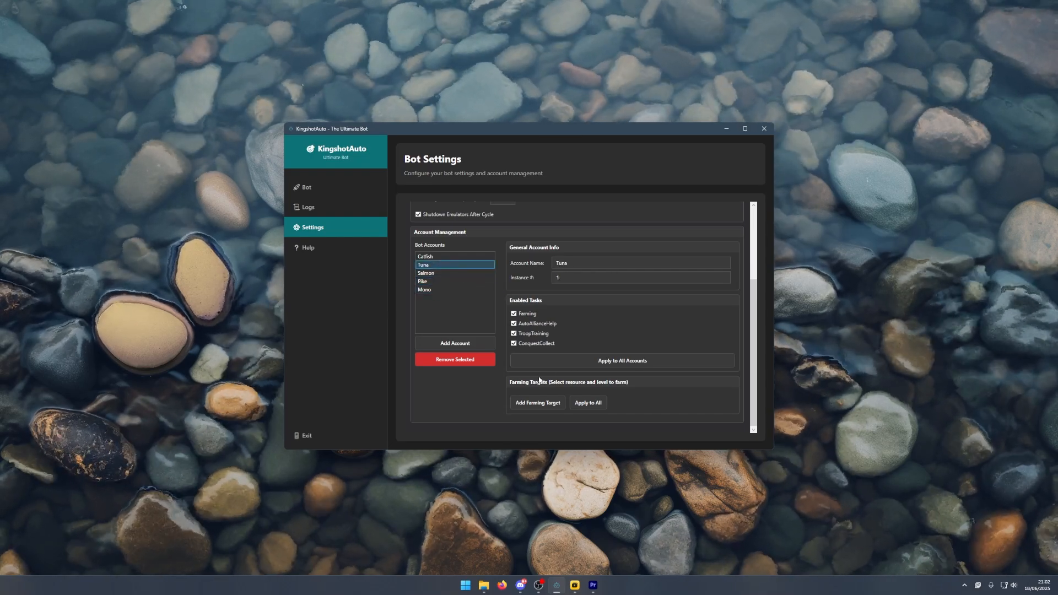
click(537, 402)
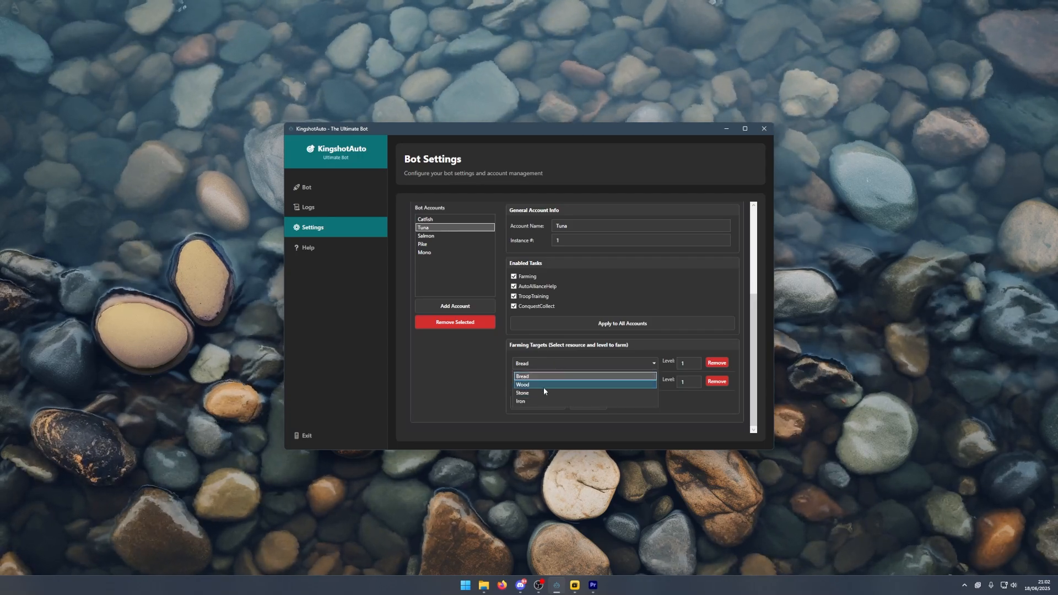
Add level-5 Wood, Iron, Bread and Stone farming targets and view the Bot Control Center
click(523, 385)
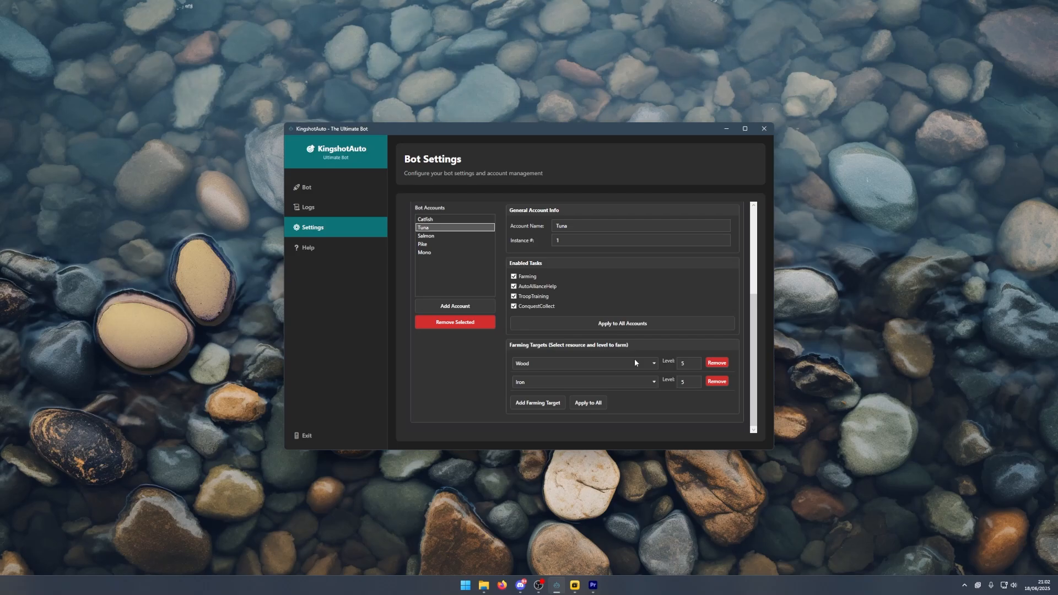
mouse_move(442, 264)
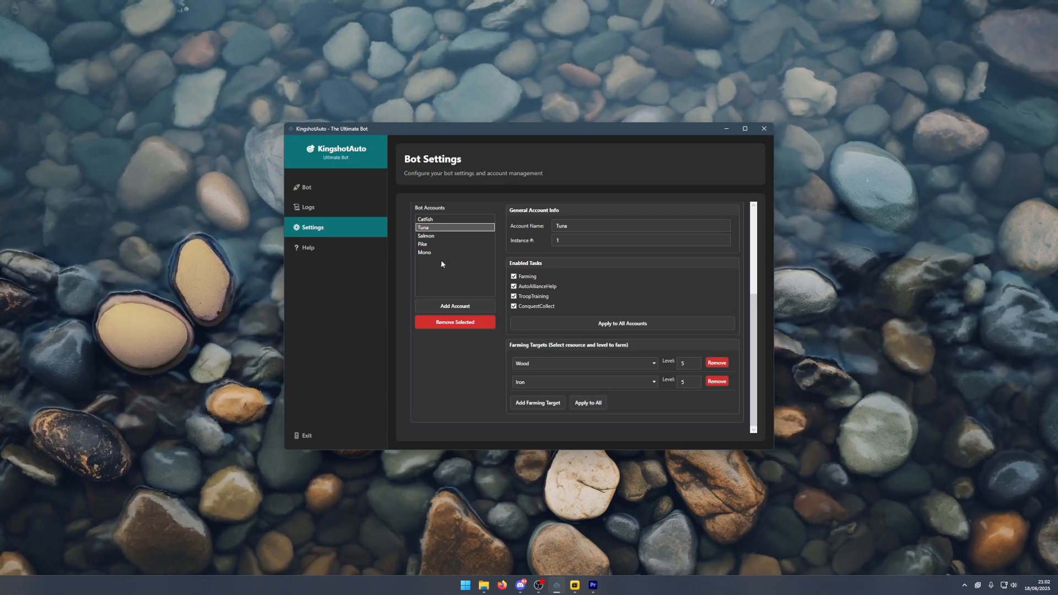
click(425, 219)
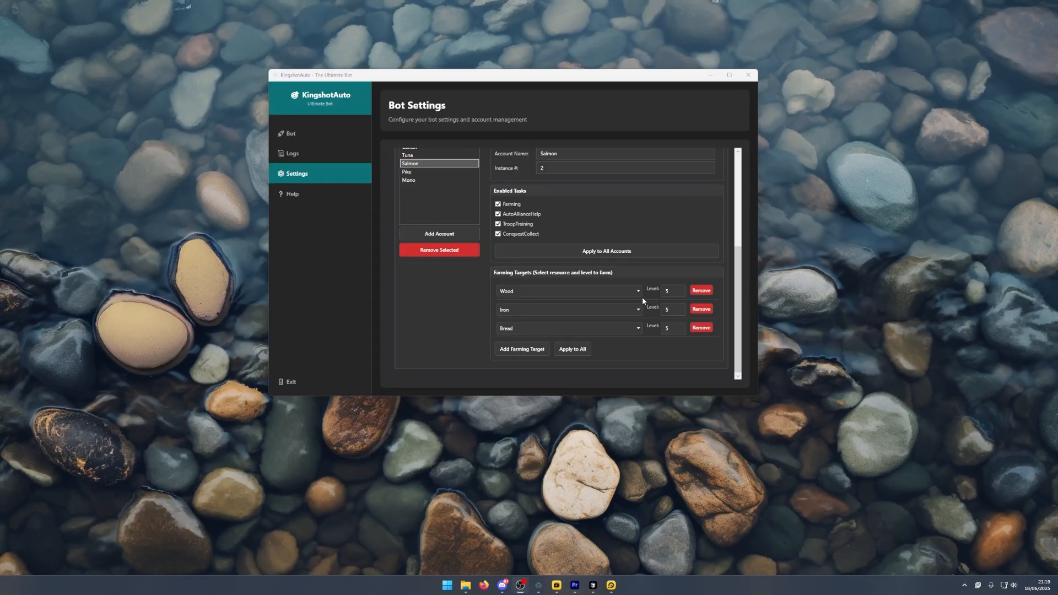
mouse_move(540, 388)
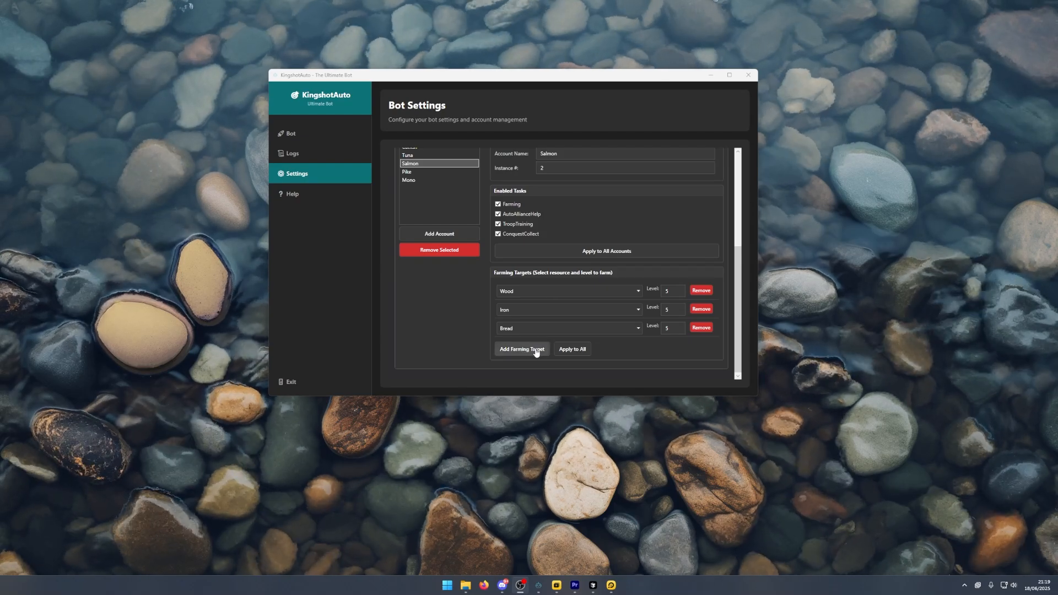
click(521, 349)
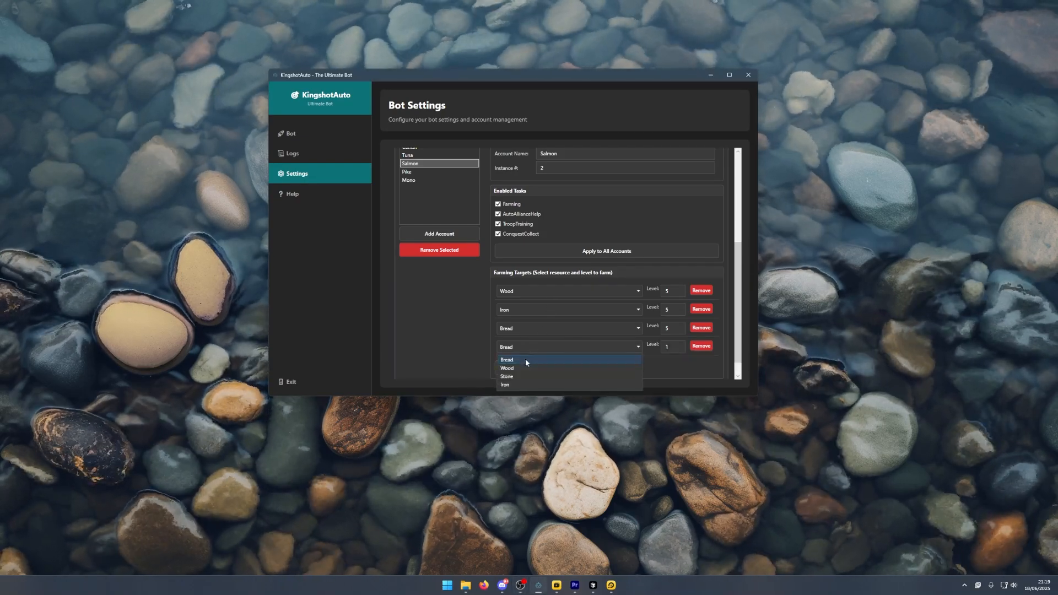
click(507, 376)
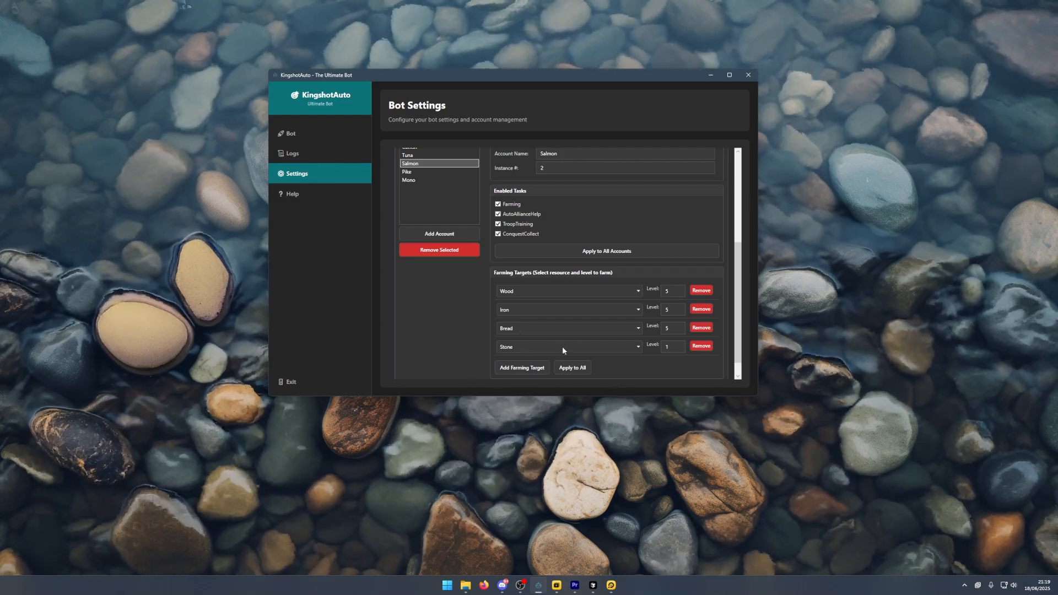
click(673, 346)
text(5)
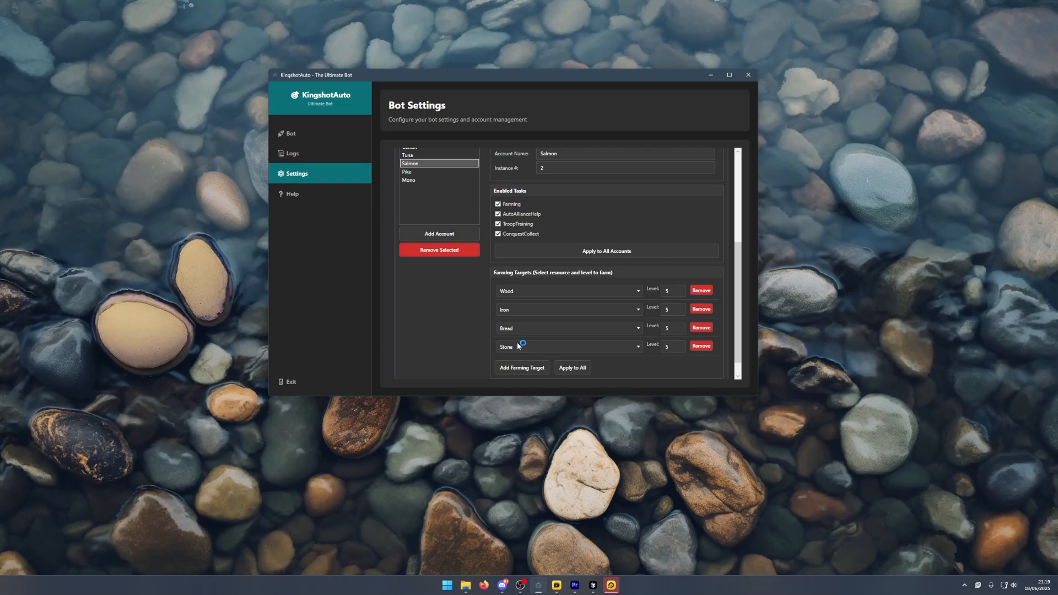
mouse_move(529, 295)
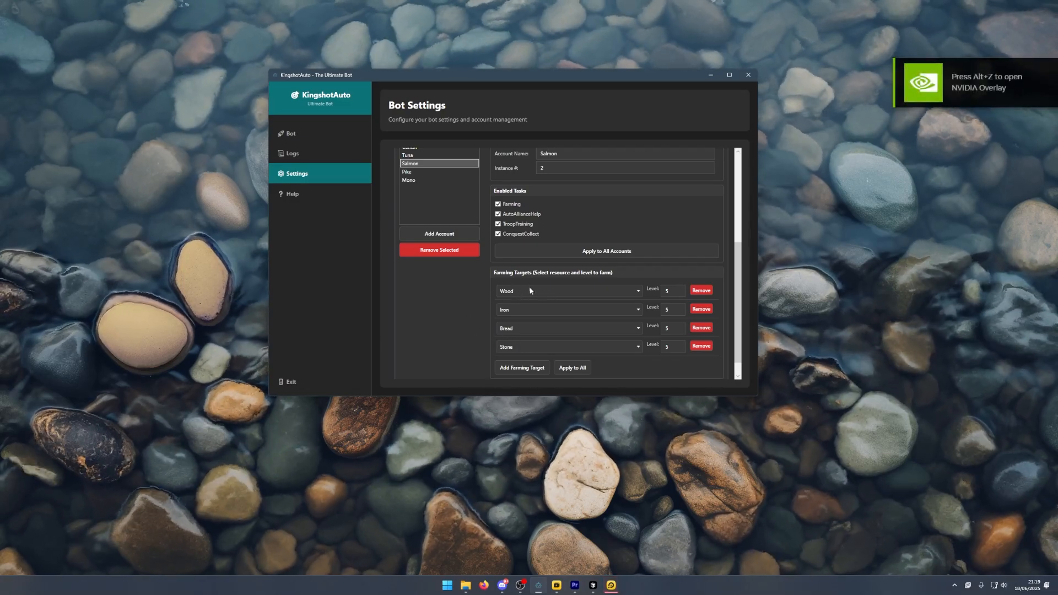
mouse_move(523, 313)
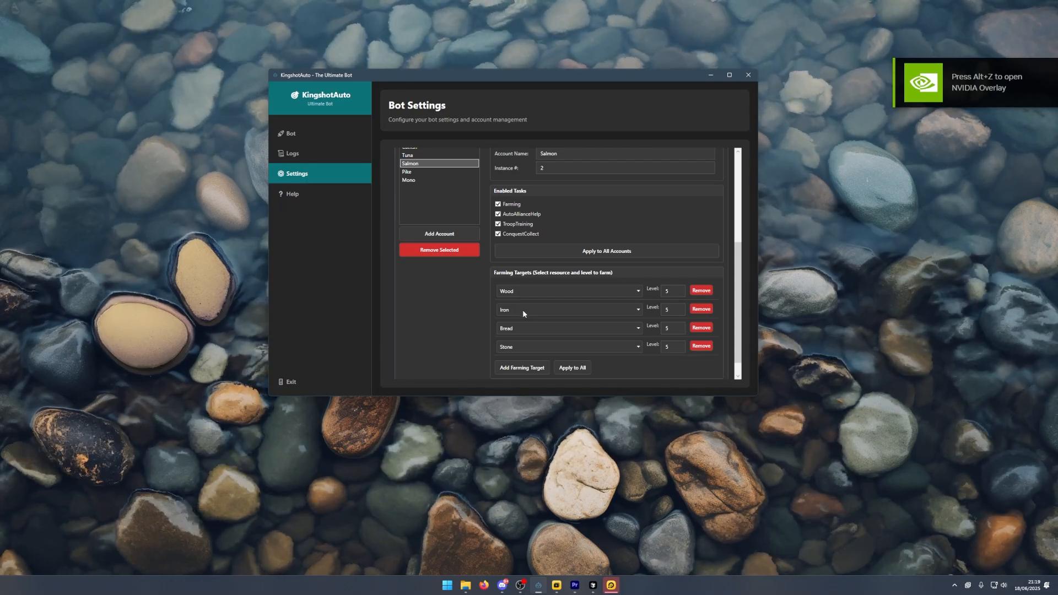
mouse_move(533, 337)
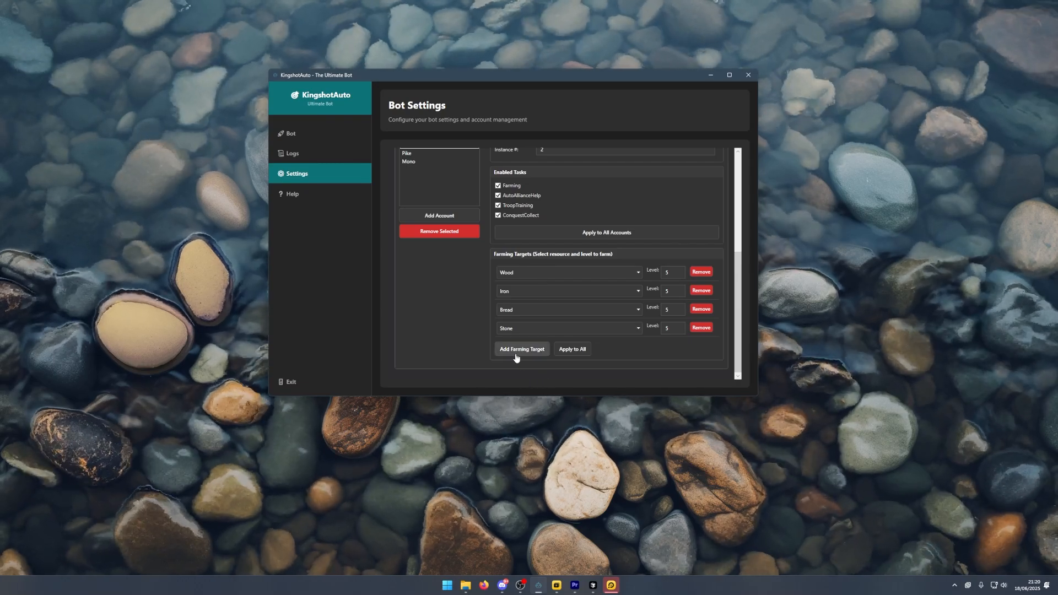
click(291, 133)
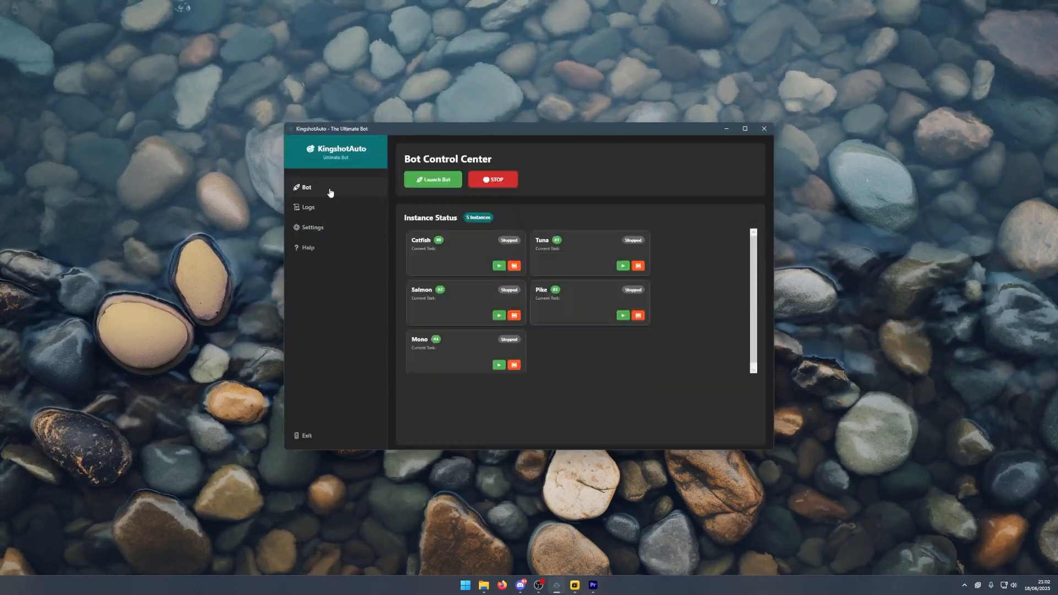